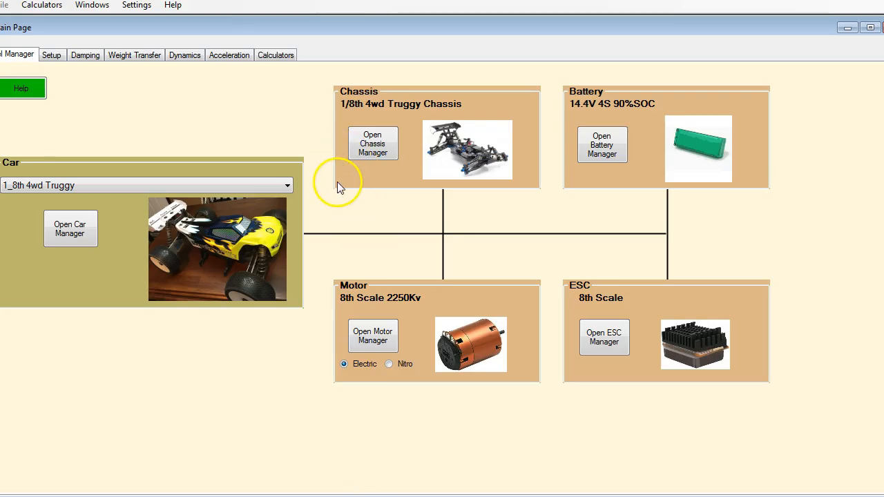
mouse_move(340, 199)
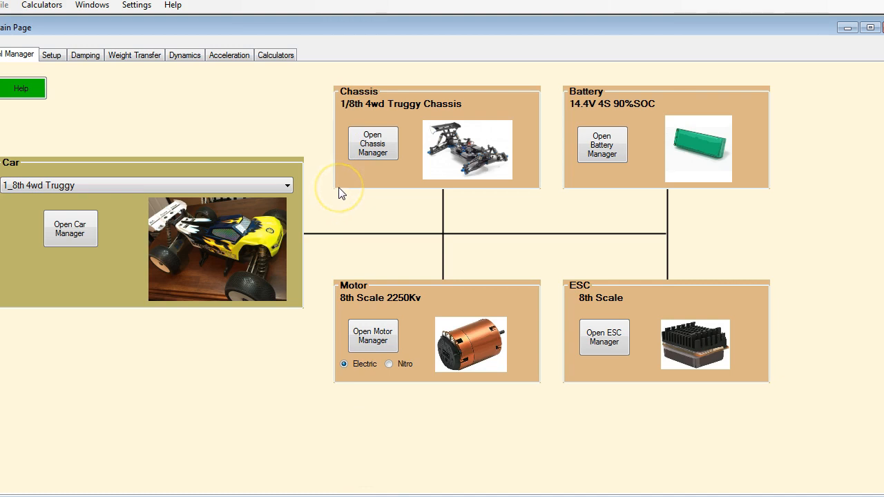
mouse_move(341, 194)
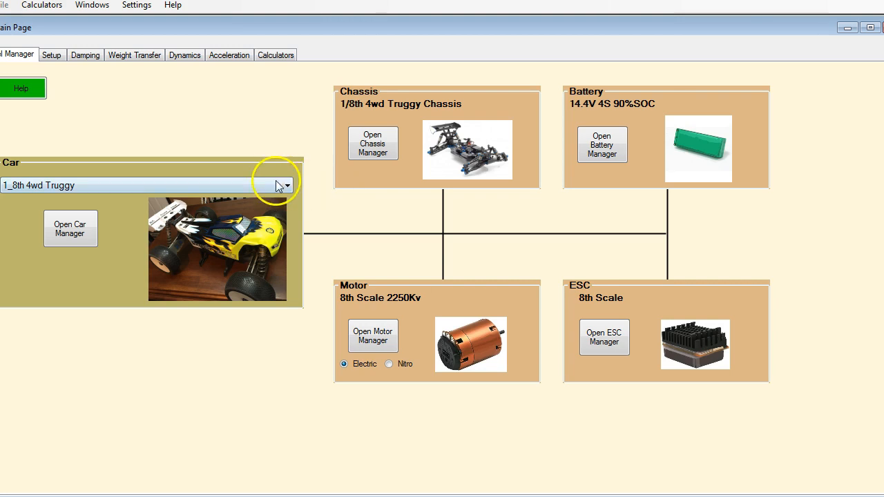
Load the 1_8th 4wd Nitro On Road car from the Car list
click(288, 185)
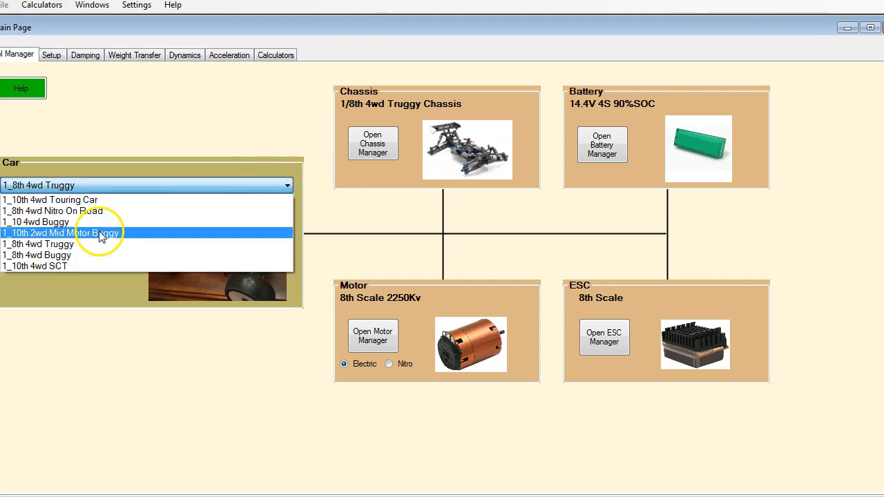
mouse_move(72, 211)
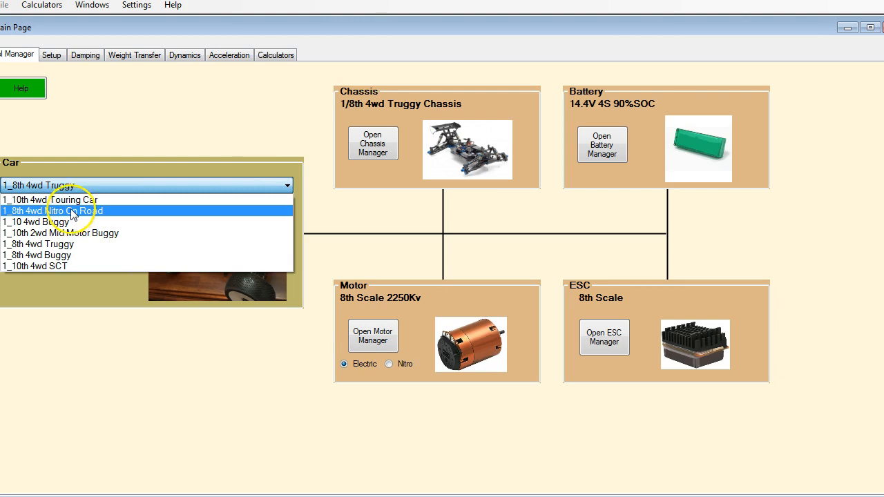
click(69, 211)
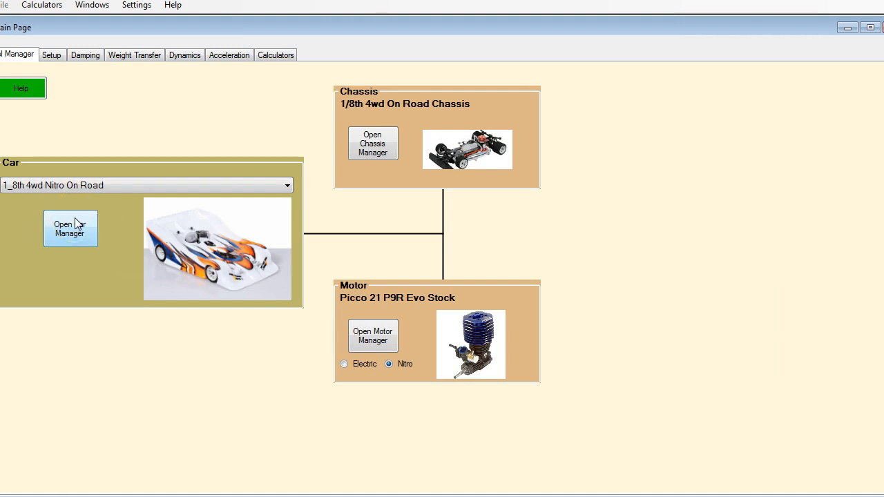
Show the Nitro On Road kit setup with camber gain computed at 4 mm chassis displacement
click(56, 55)
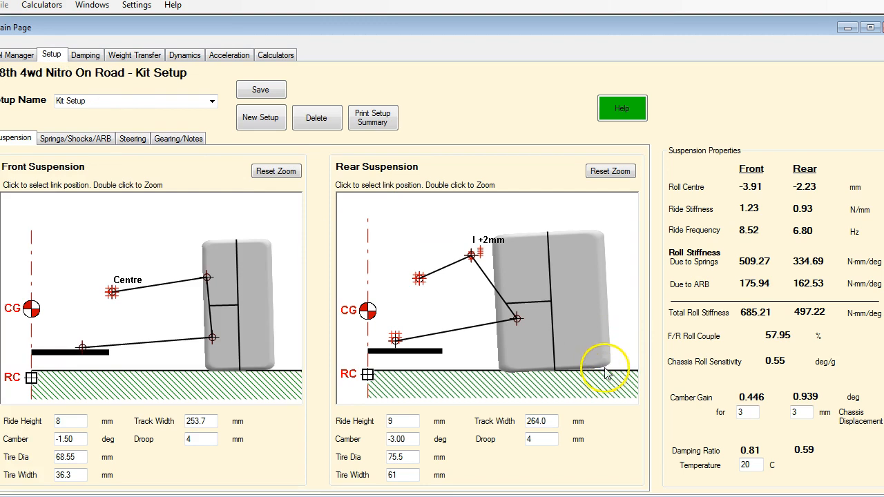
mouse_move(538, 235)
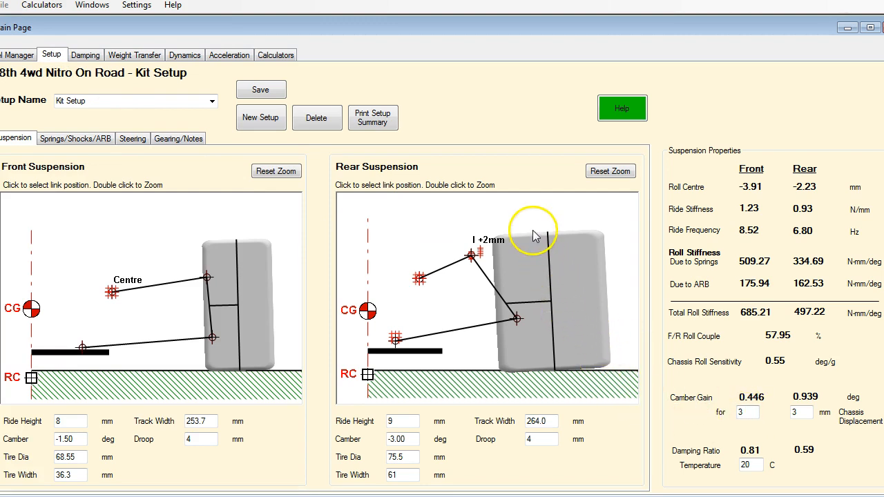
mouse_move(556, 371)
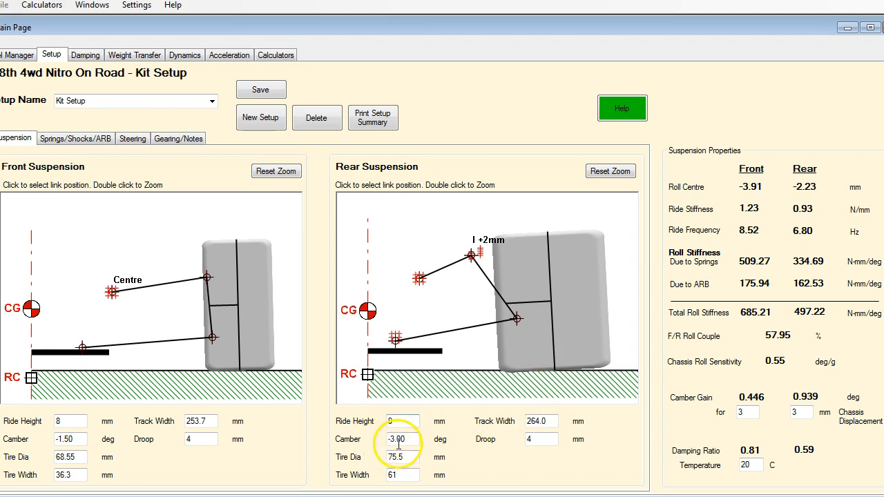
text(9)
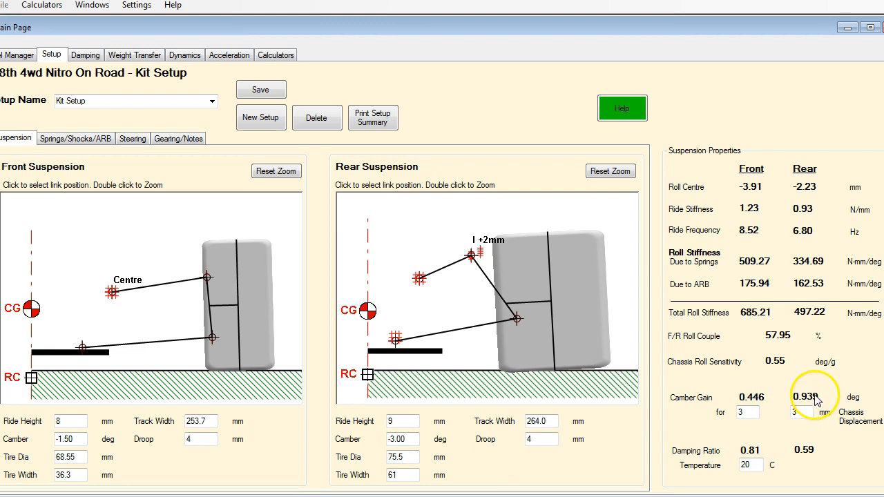
click(800, 423)
text(4)
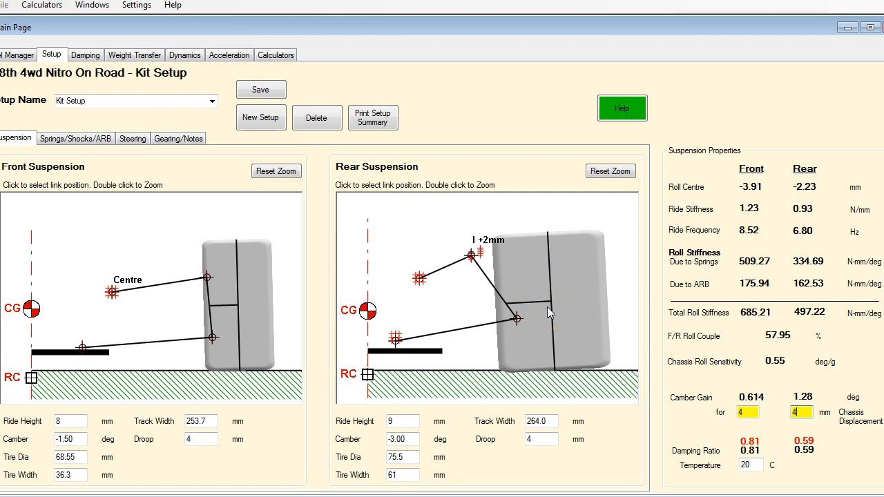
Return to Model Manager and load the 1_10th 4wd Touring Car
click(18, 55)
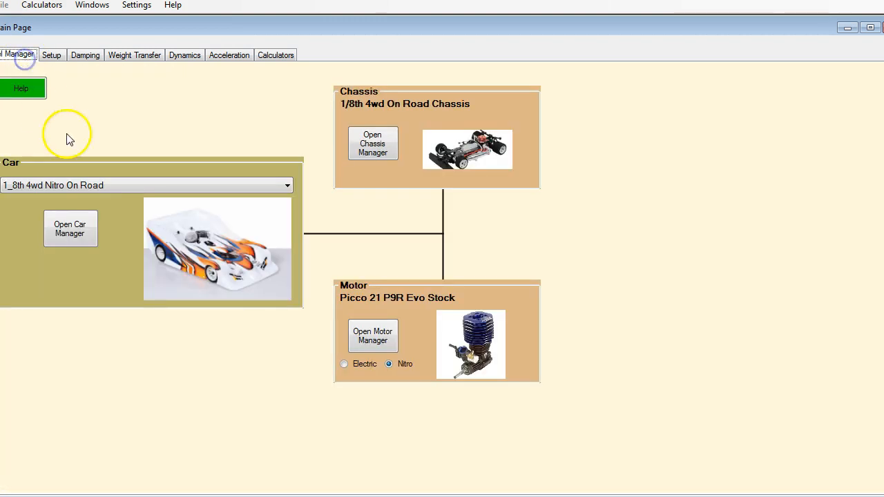
click(287, 186)
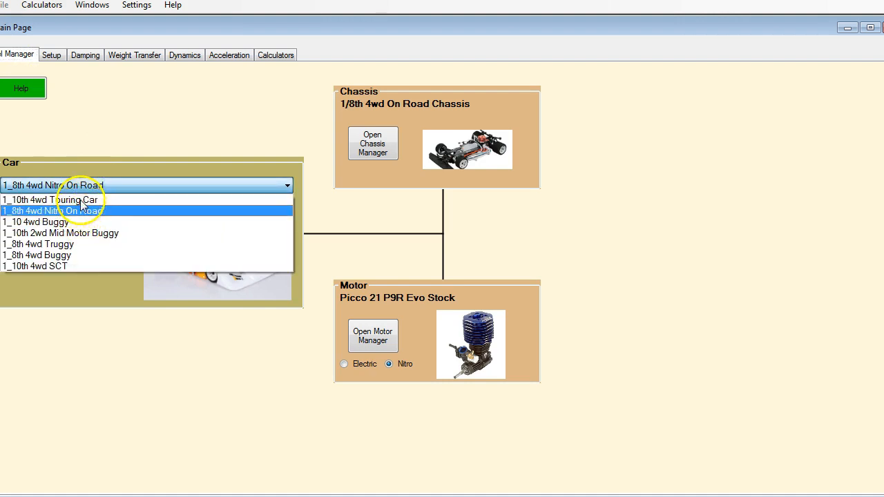
click(56, 199)
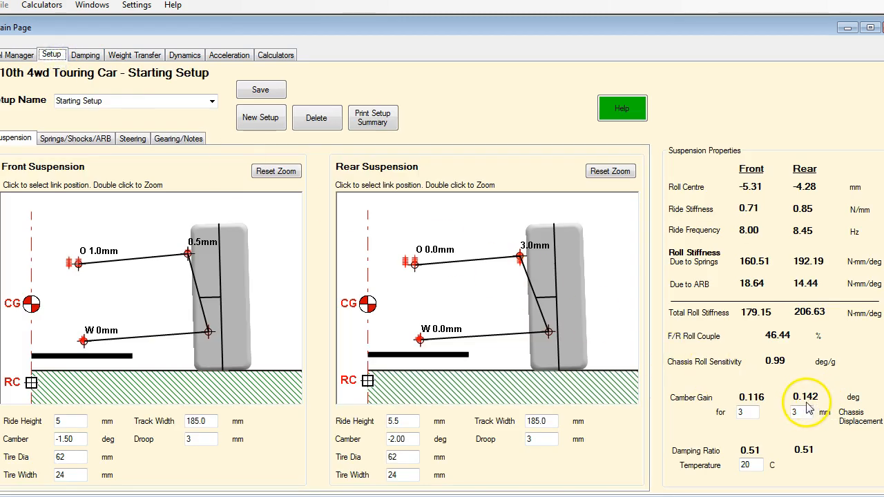
mouse_move(813, 423)
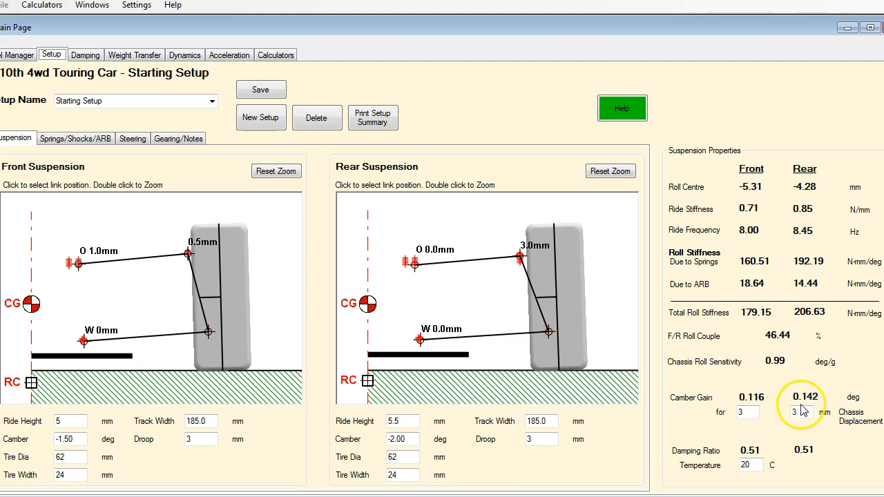
mouse_move(811, 407)
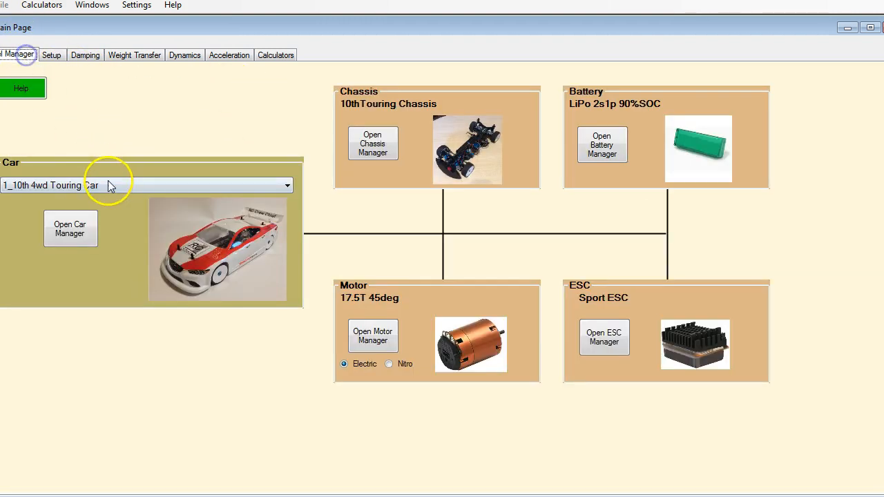
Reload the 1_8th 4wd Truggy and open its kit setup to reposition the rear upper link
click(286, 185)
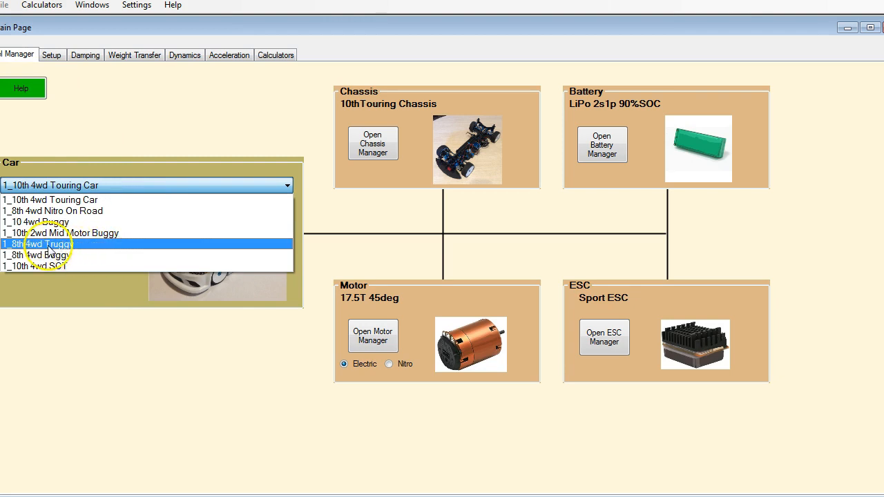
click(42, 244)
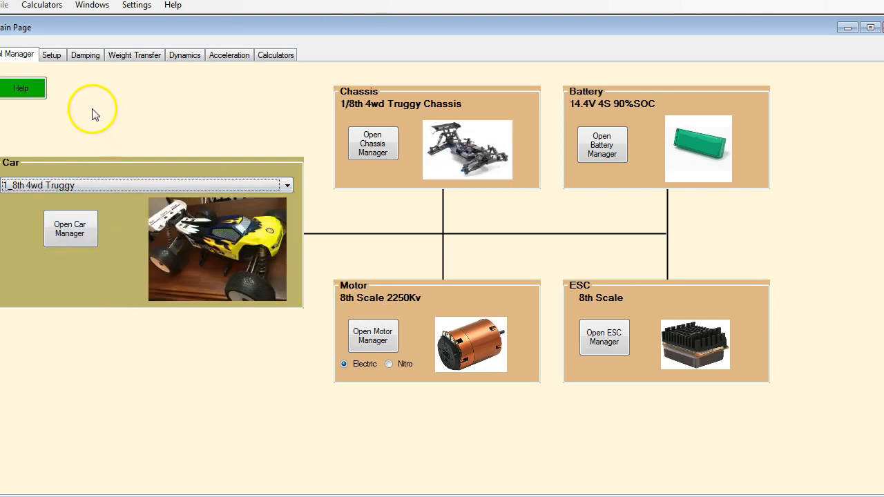
click(52, 55)
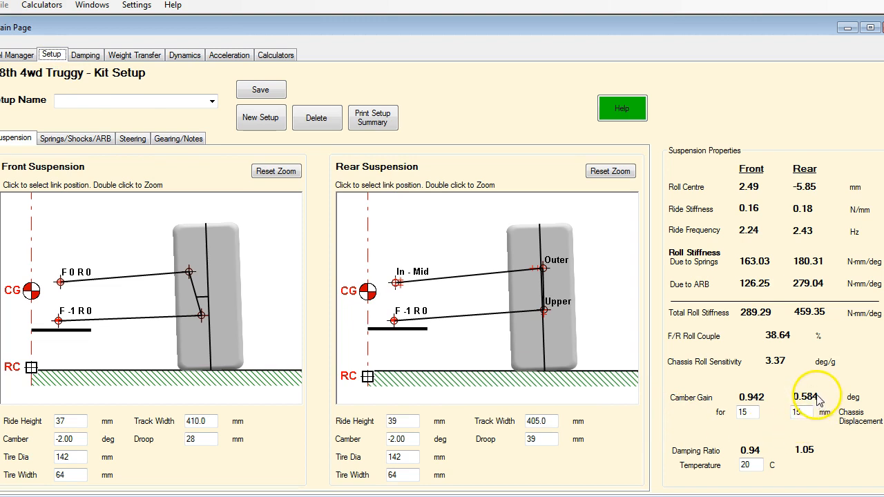
click(805, 422)
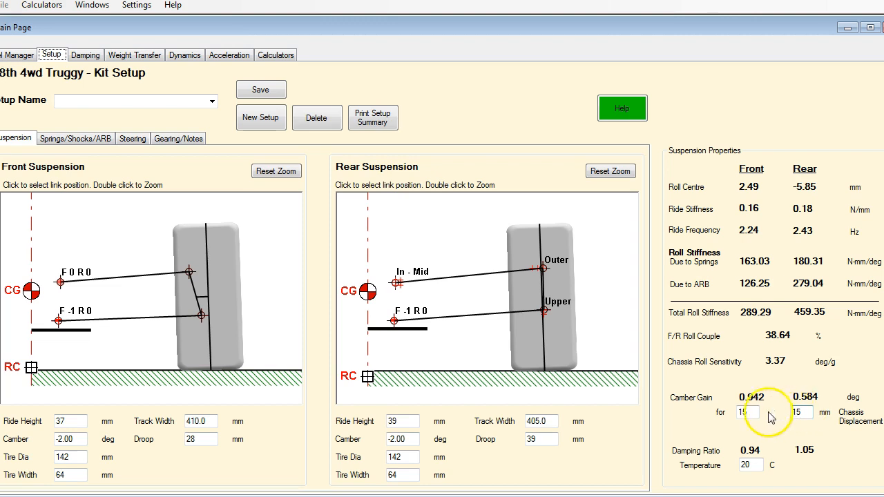
mouse_move(810, 406)
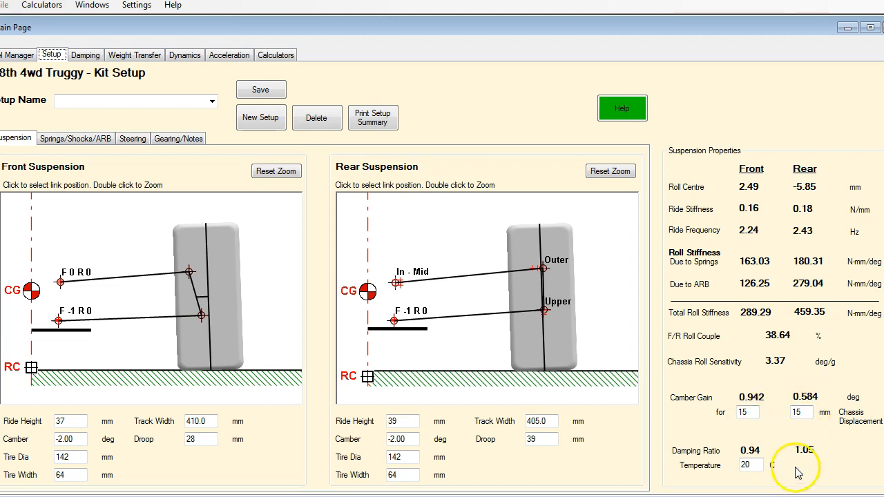
mouse_move(487, 277)
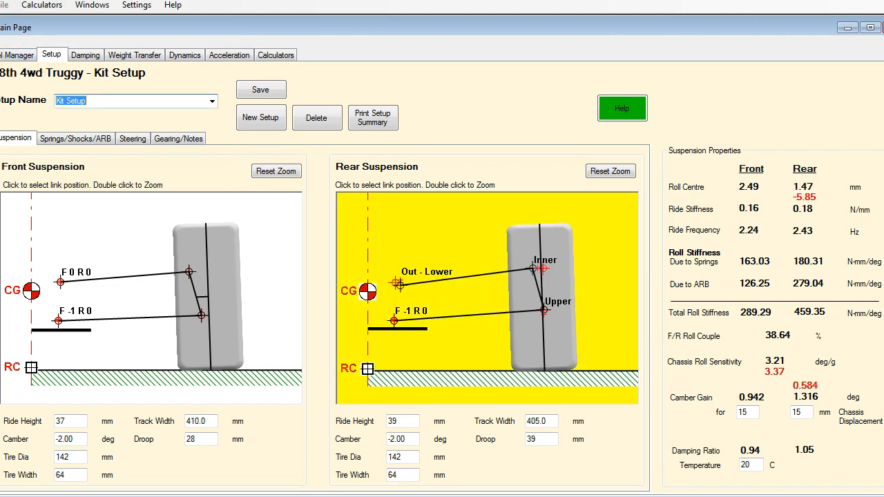
Reopen the truggy's kit setup, showing original rear link geometry and 0.584 camber gain
click(15, 54)
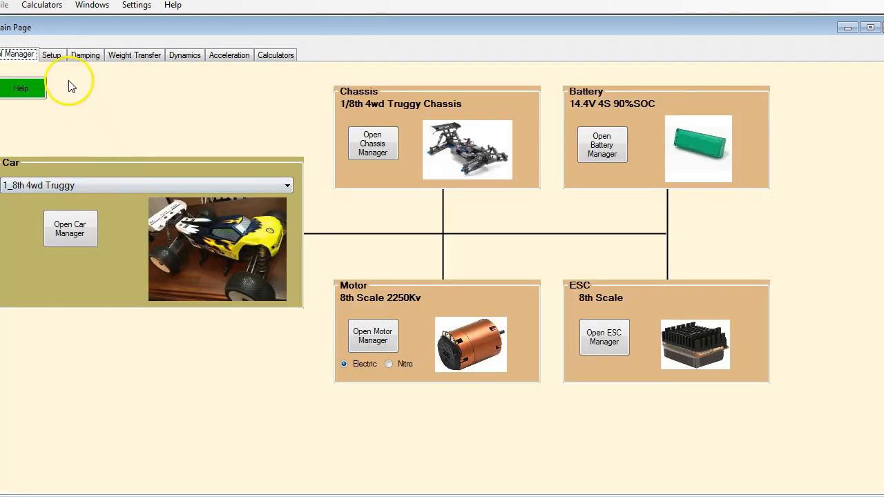
click(54, 54)
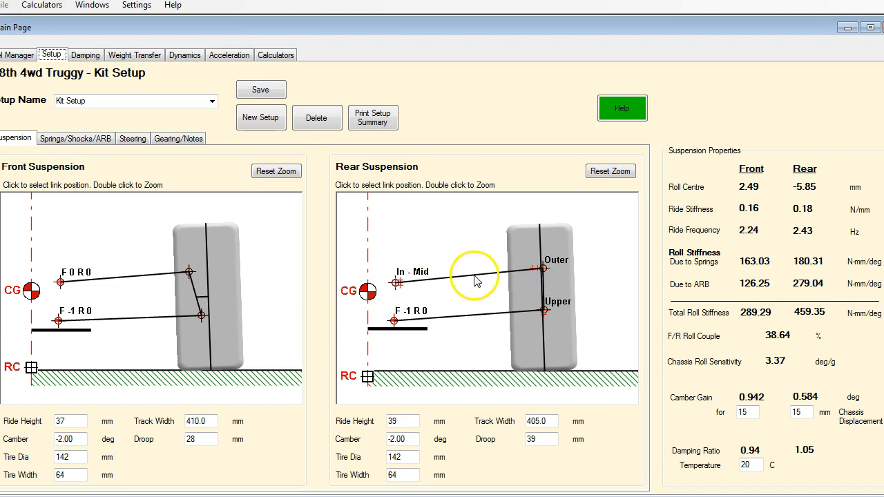
mouse_move(470, 290)
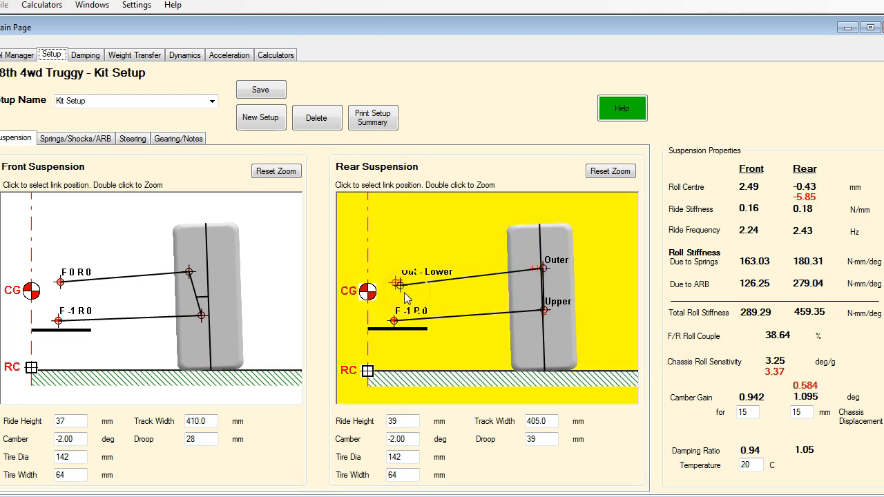
mouse_move(413, 294)
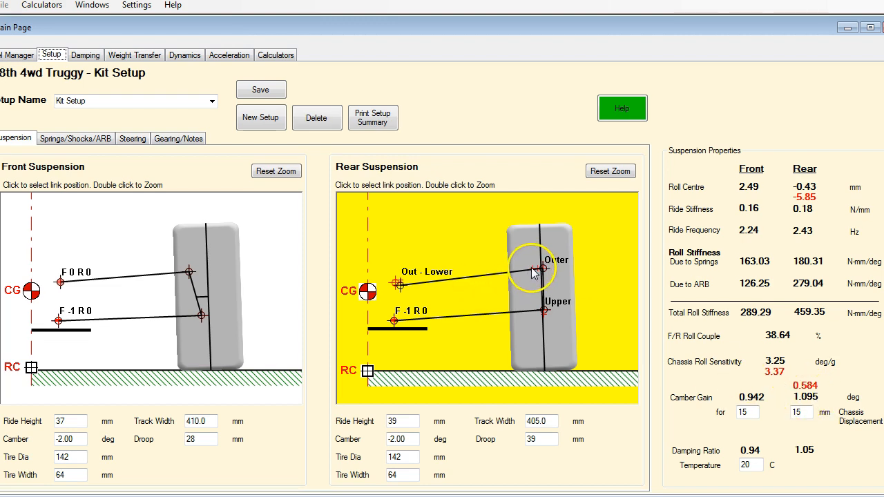
Move the rear upper link's outer end to Inner, raising rear camber gain to 1.316
click(535, 282)
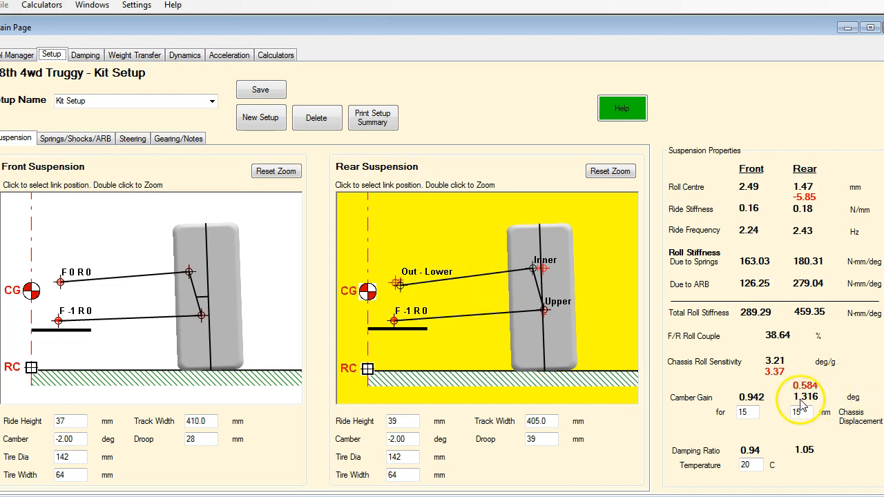
mouse_move(816, 415)
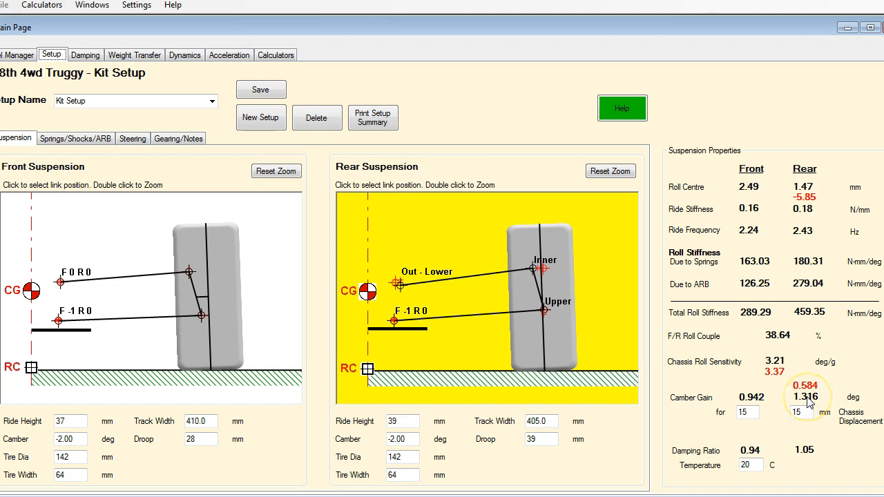
mouse_move(748, 390)
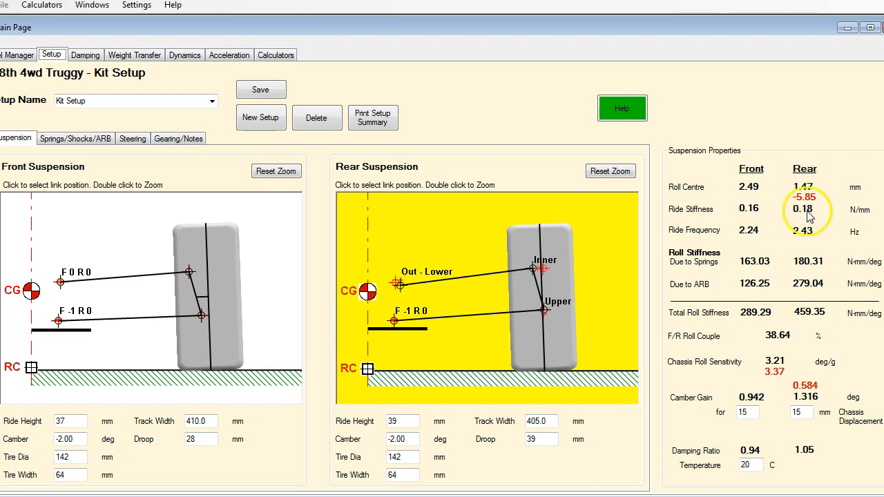
mouse_move(784, 384)
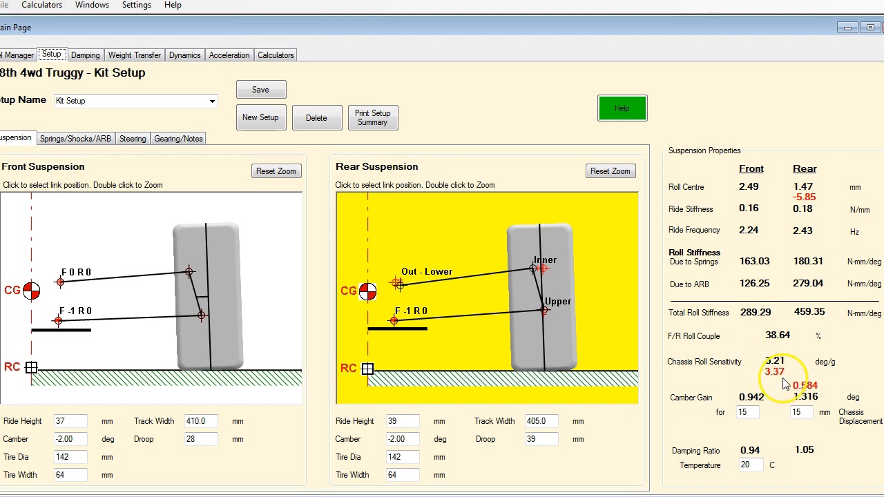
mouse_move(770, 358)
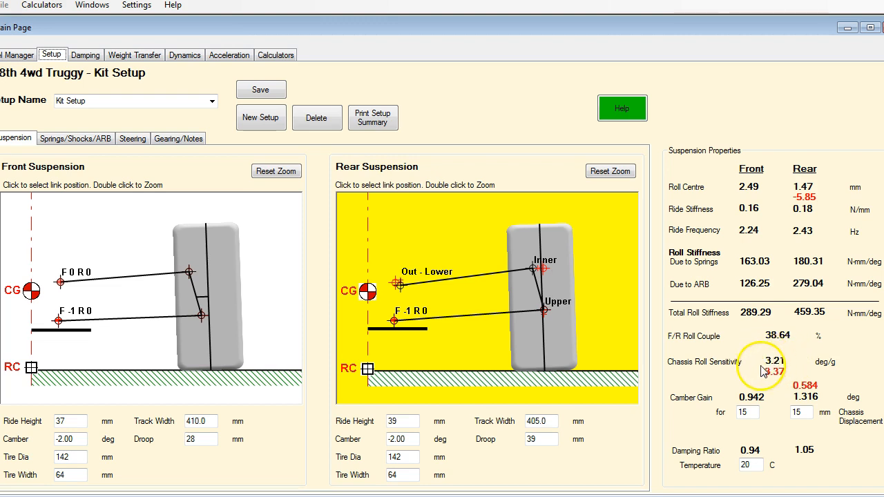
mouse_move(740, 368)
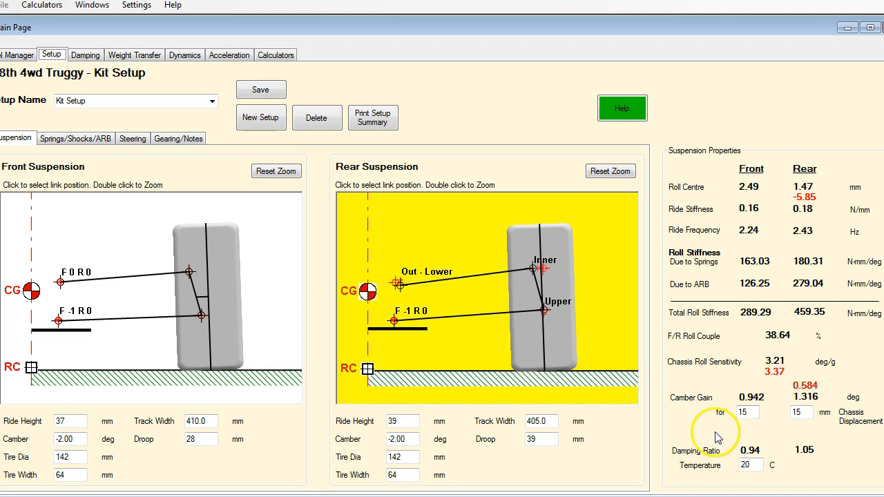
mouse_move(191, 59)
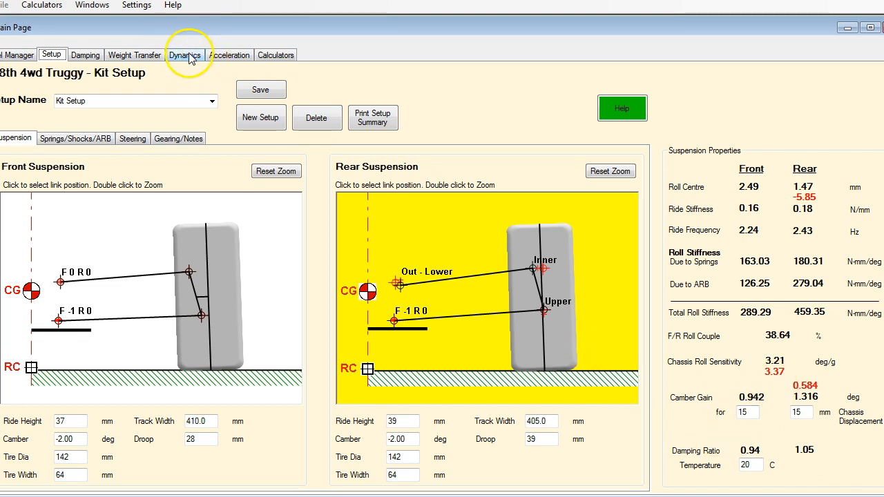
click(186, 55)
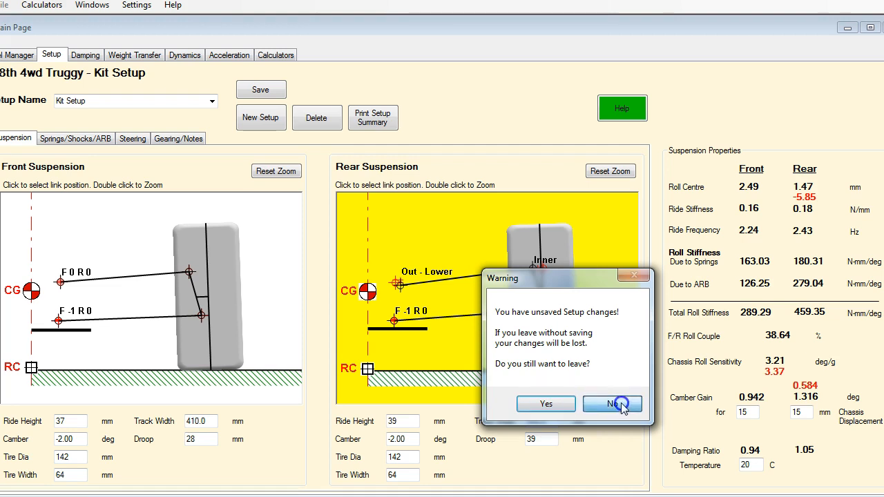
Discard unsaved setup changes and view the truggy's rear Camber vs Lateral g graph
click(614, 404)
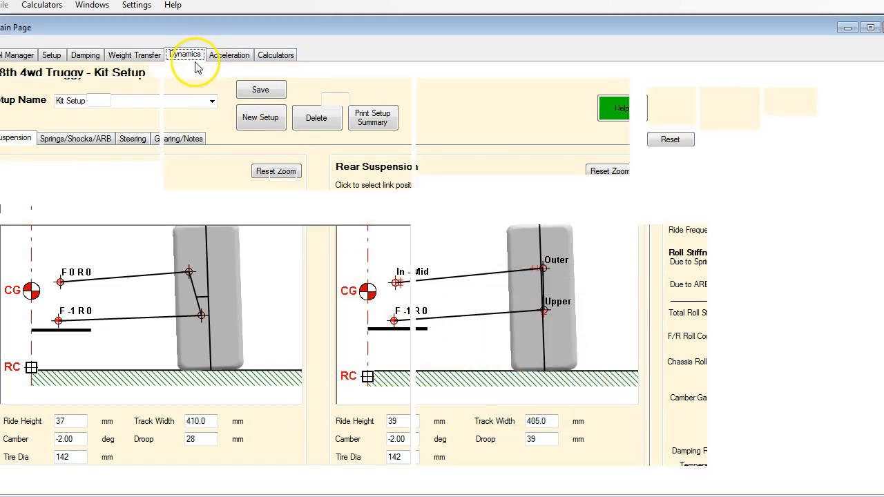
click(184, 54)
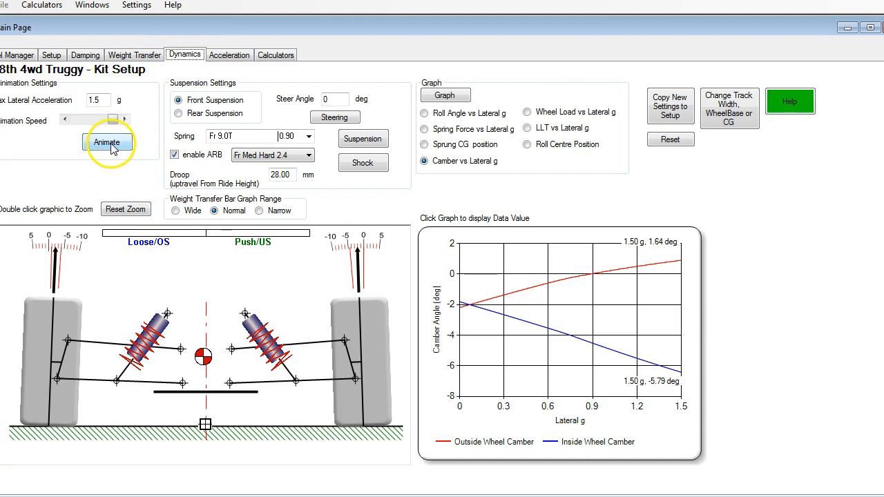
click(178, 113)
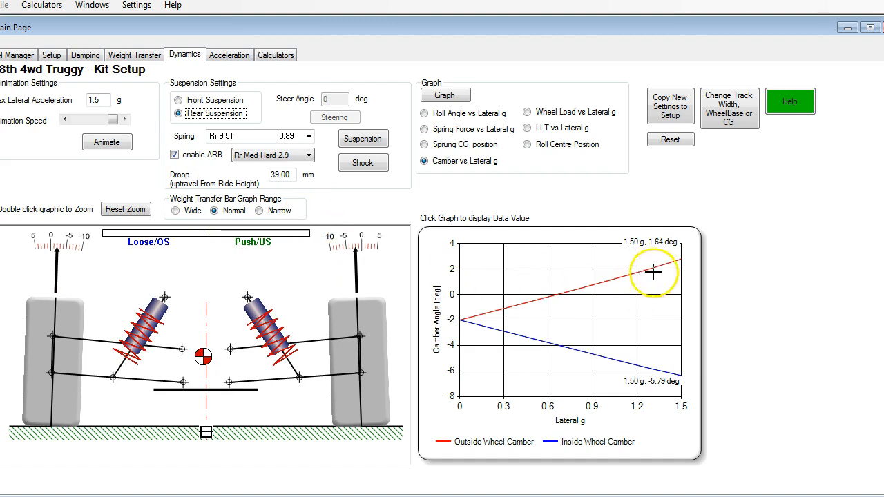
mouse_move(301, 259)
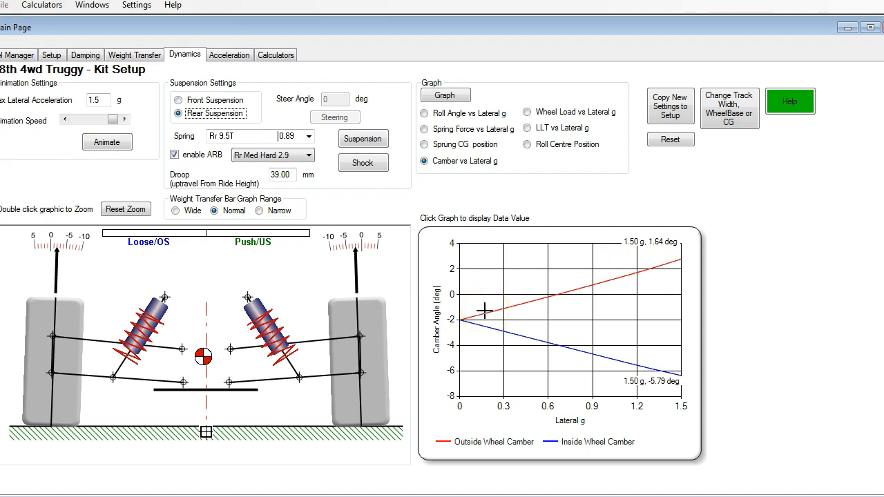
Mark rear camber at 1.49 g (2.75, -6.35 deg), animate roll, and open Rear Suspension Setup
click(619, 279)
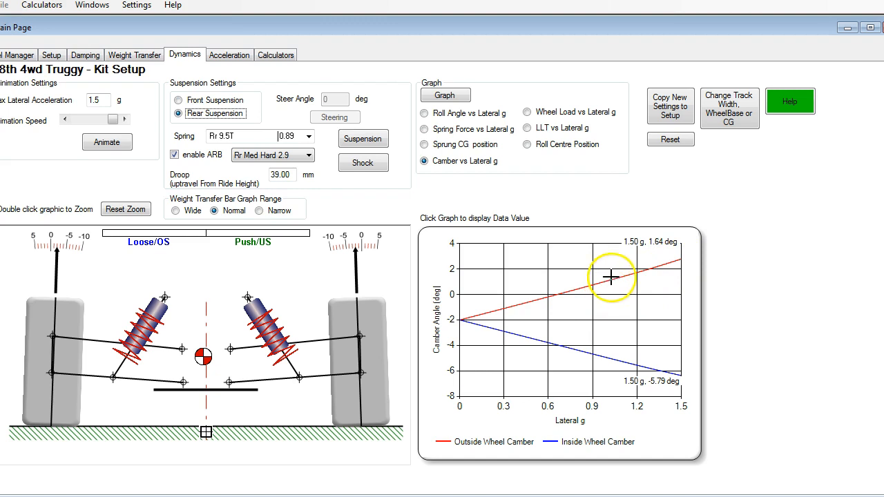
click(681, 259)
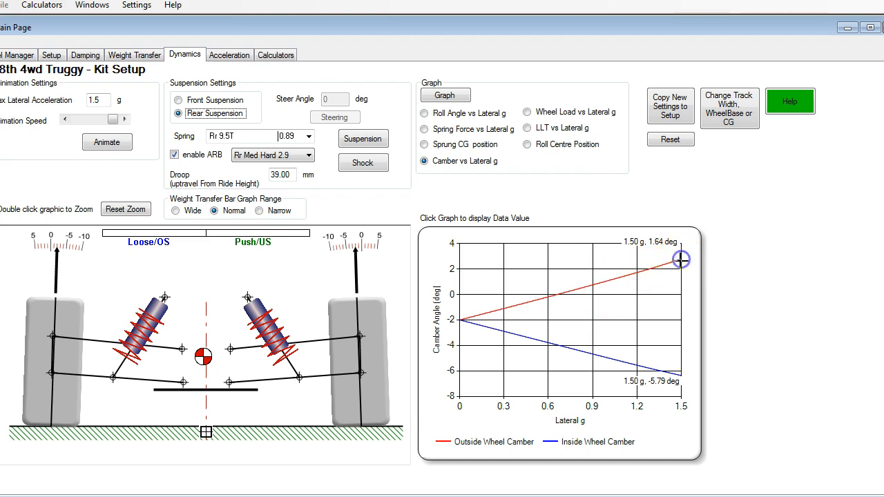
click(679, 394)
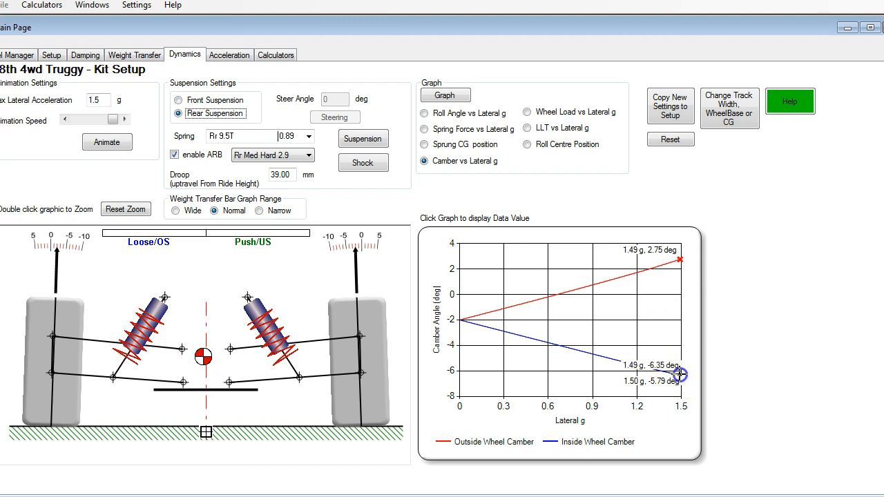
click(649, 274)
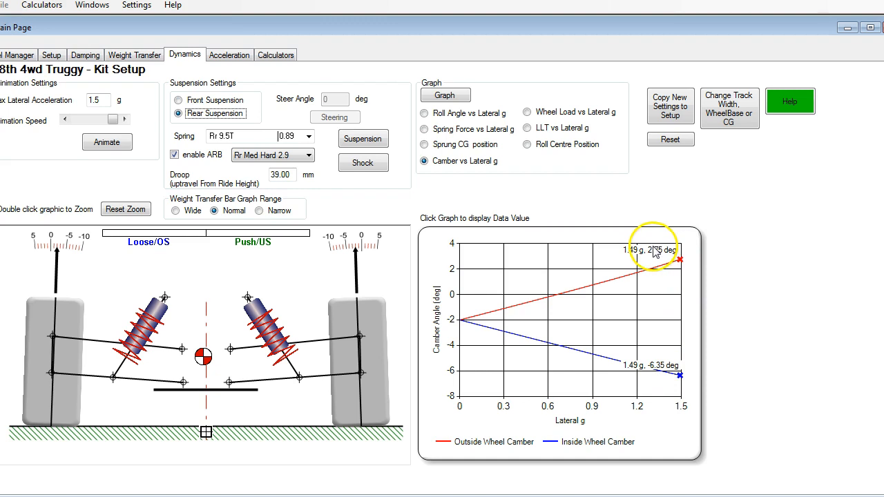
mouse_move(658, 374)
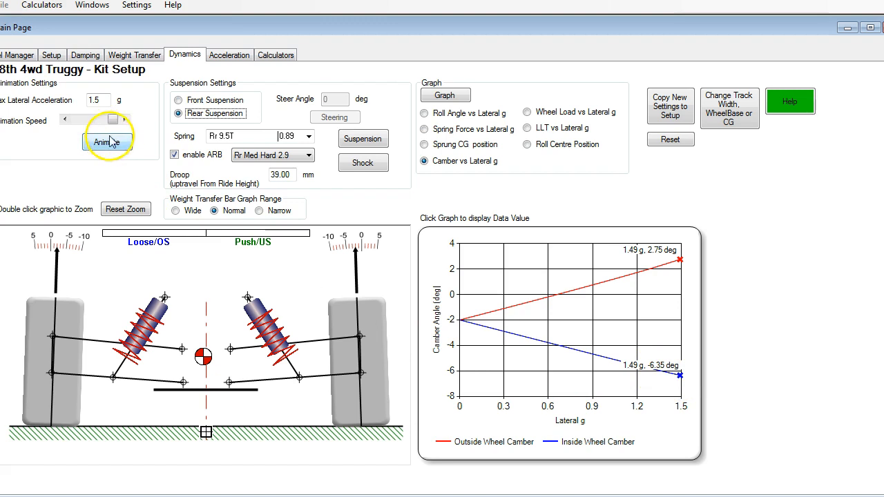
click(107, 141)
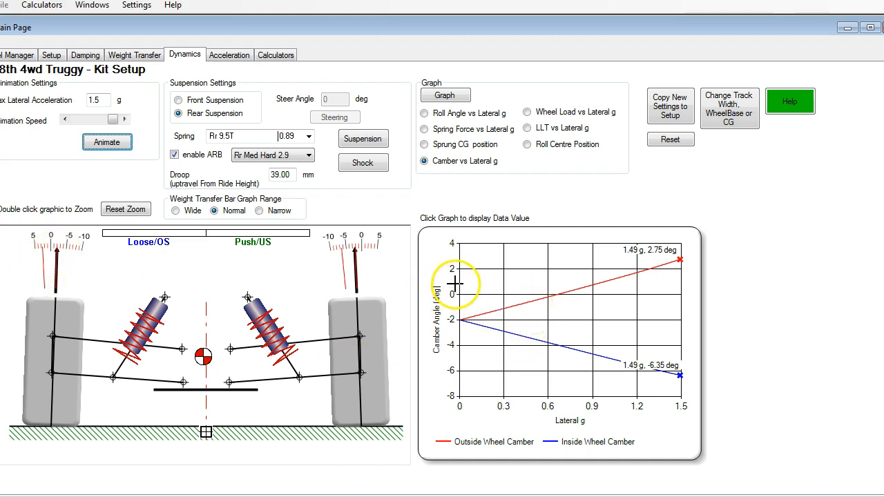
mouse_move(59, 254)
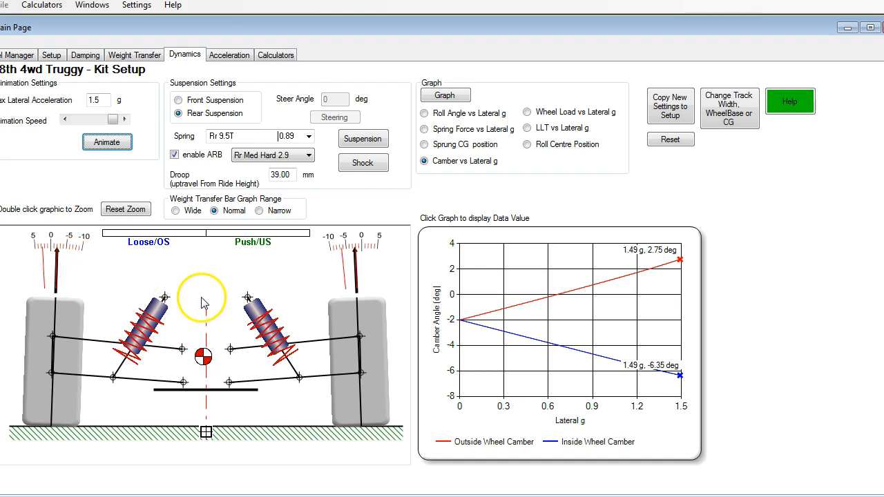
click(363, 138)
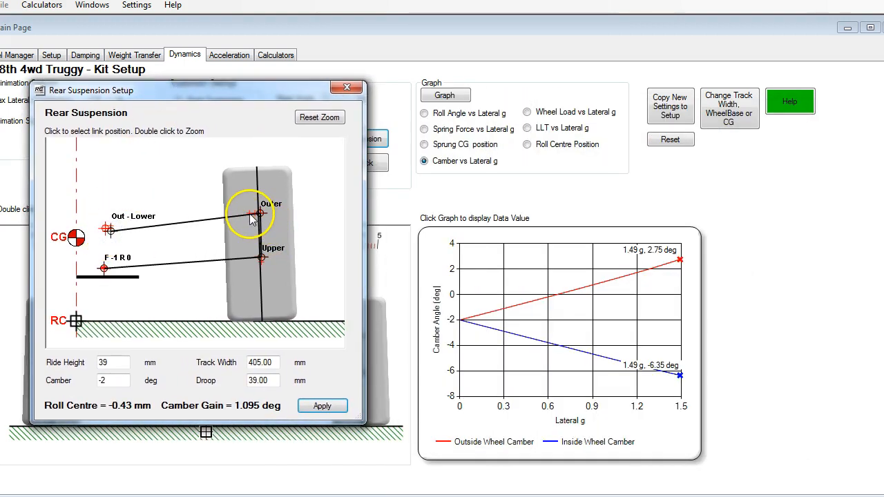
mouse_move(251, 219)
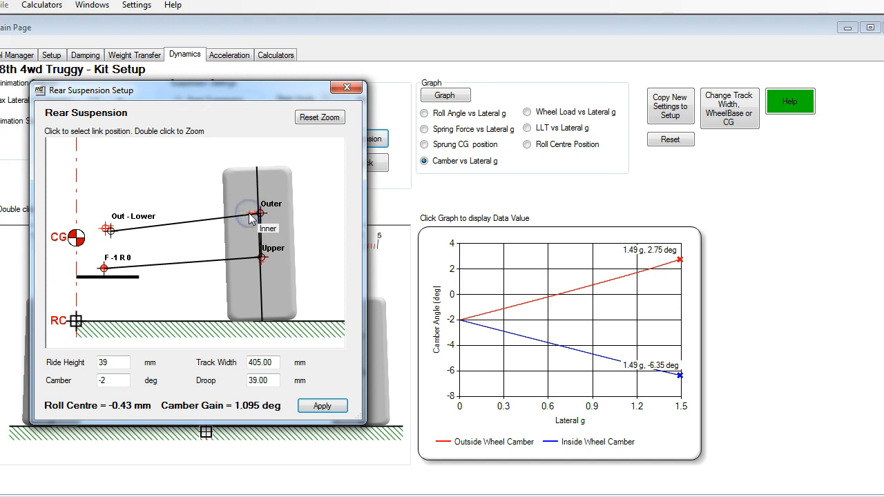
Set the rear link's outer mount to Inner and apply it, giving a 1.47 mm roll centre
click(322, 405)
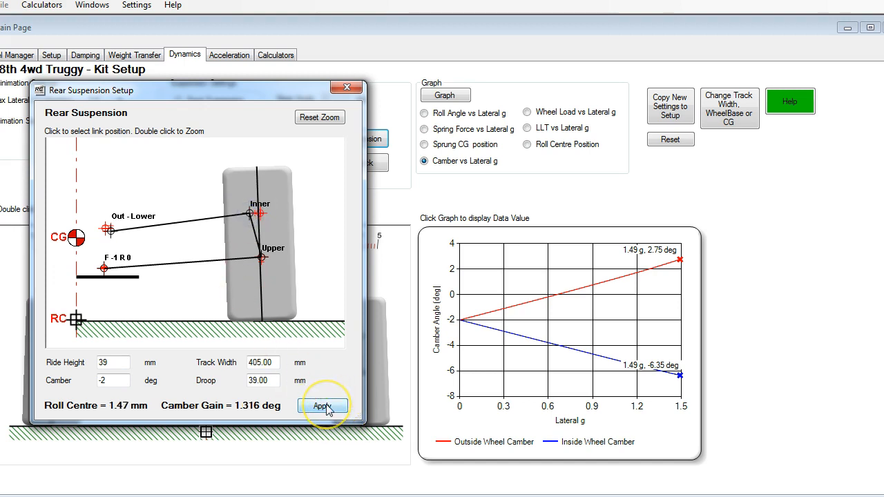
click(322, 406)
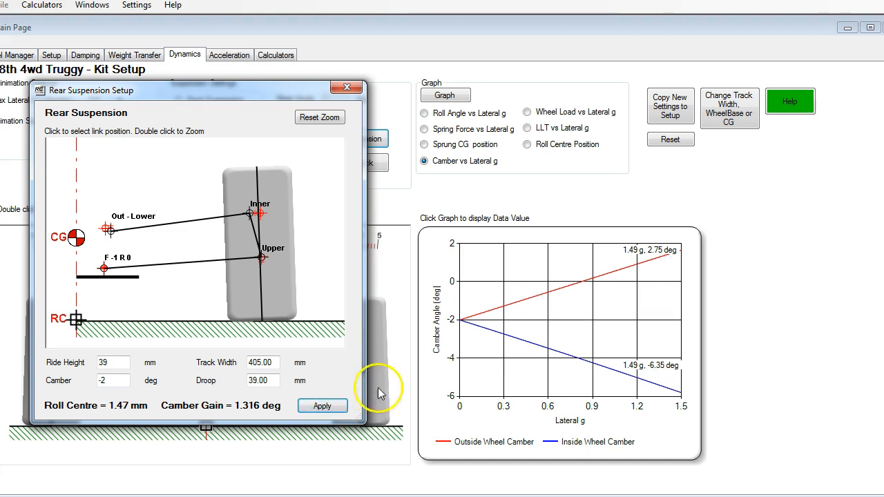
click(347, 87)
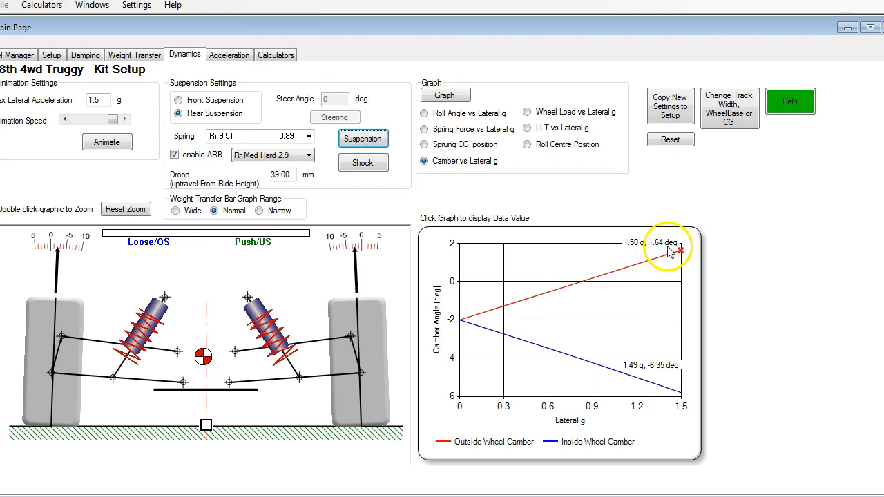
mouse_move(656, 332)
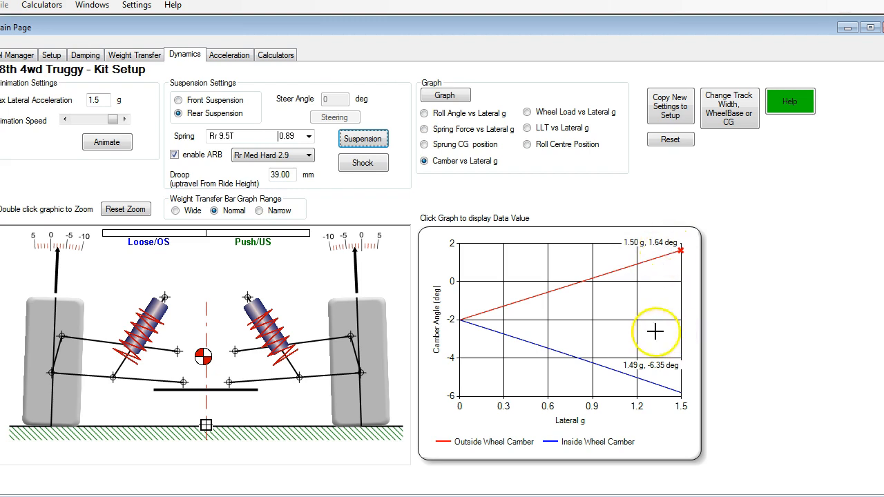
mouse_move(658, 252)
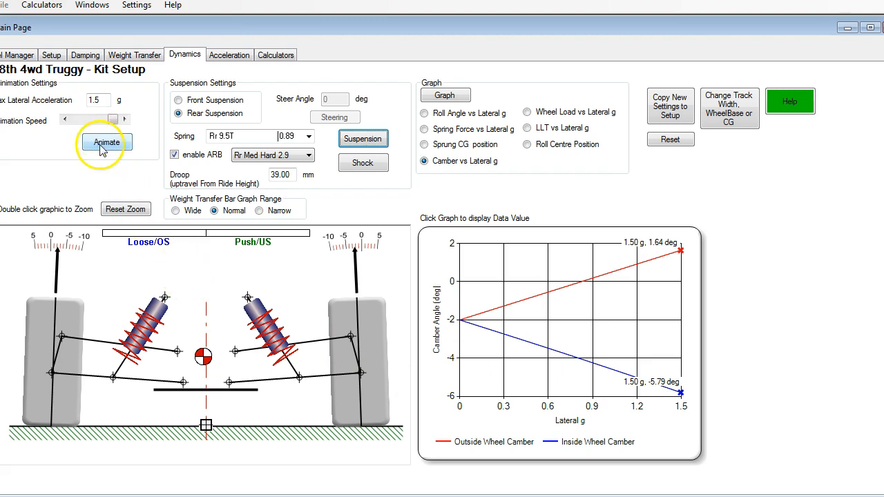
Rerun the lateral g animation so camber reads 1.64 deg outside and -5.79 deg inside
click(107, 141)
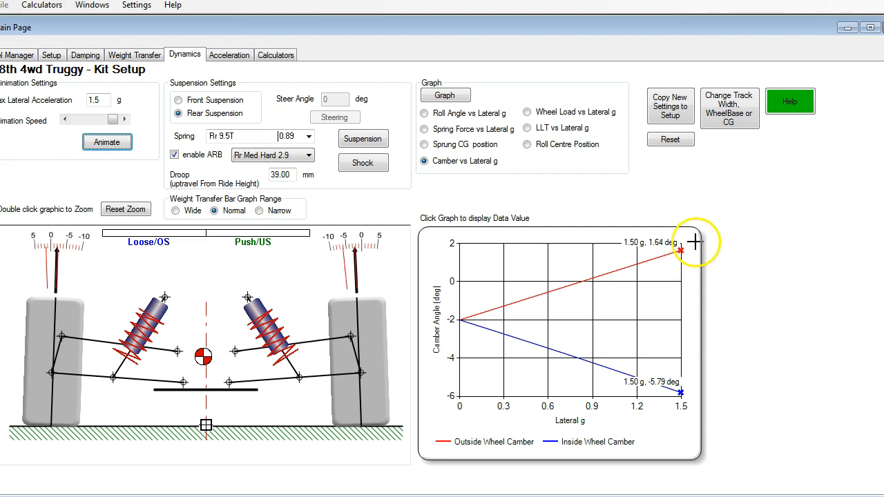
mouse_move(19, 52)
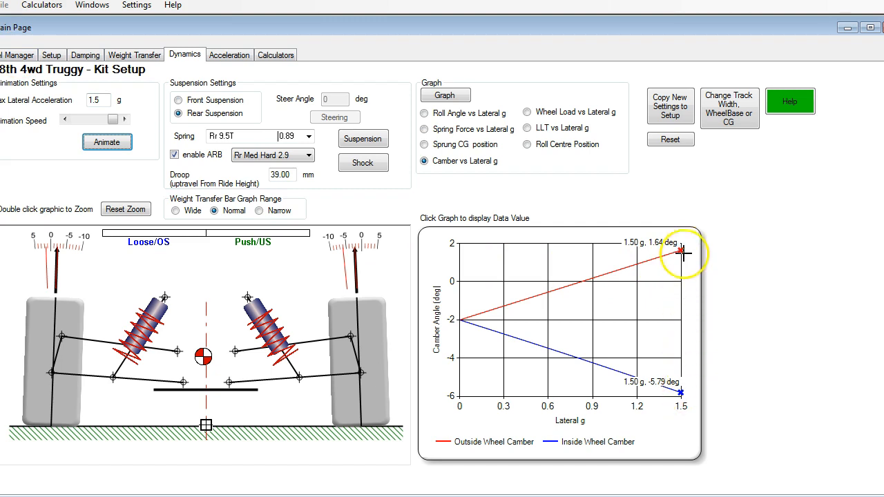
mouse_move(28, 74)
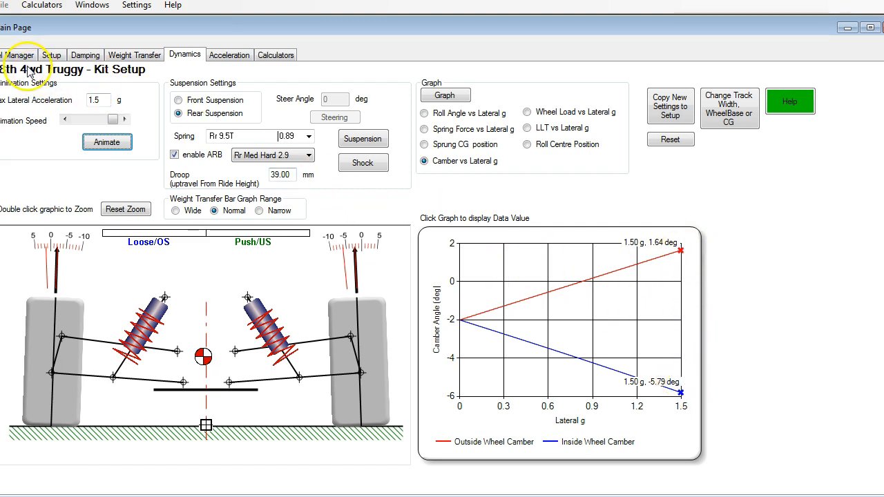
Load the 1_8th 4wd Nitro On Road car and view its front camber vs lateral g graph
click(21, 55)
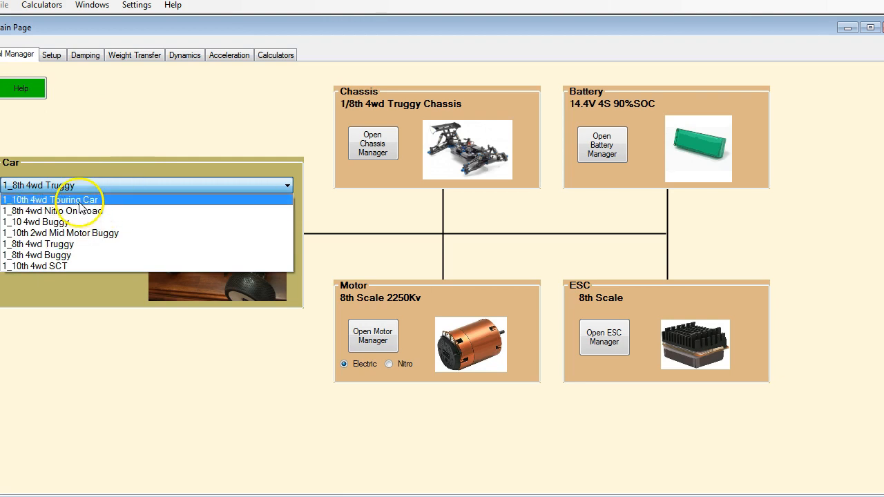
click(48, 211)
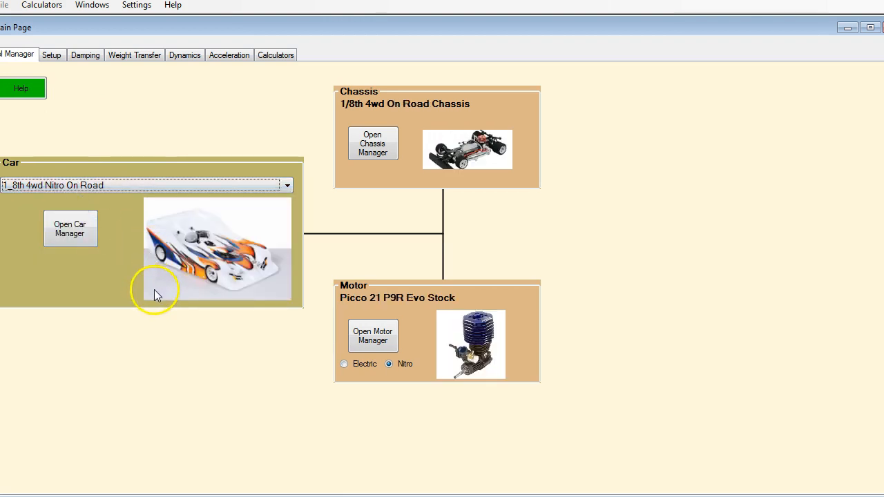
mouse_move(116, 57)
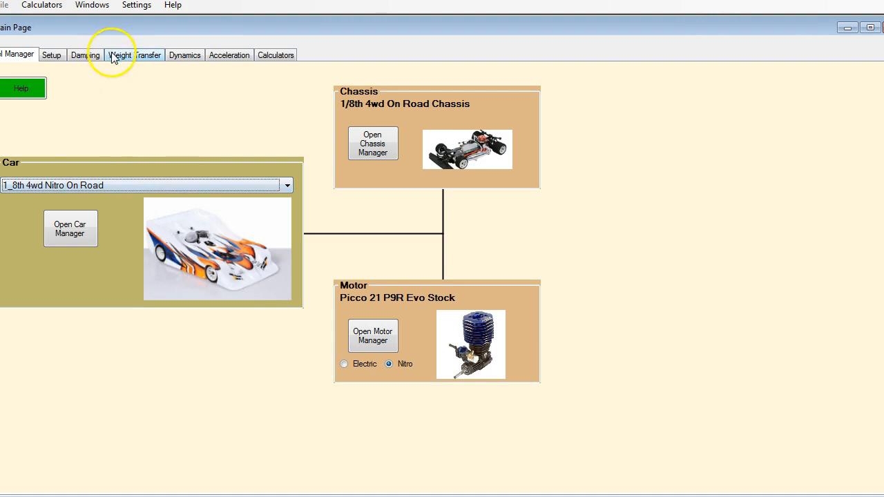
mouse_move(183, 61)
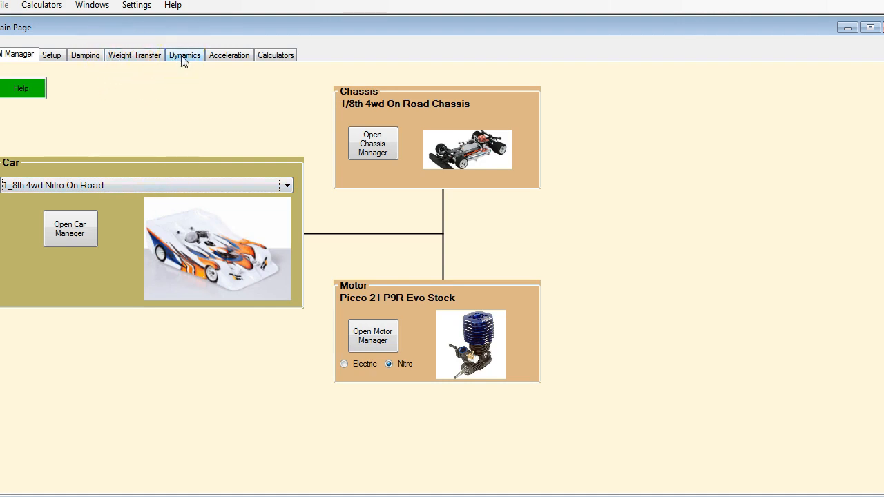
click(184, 55)
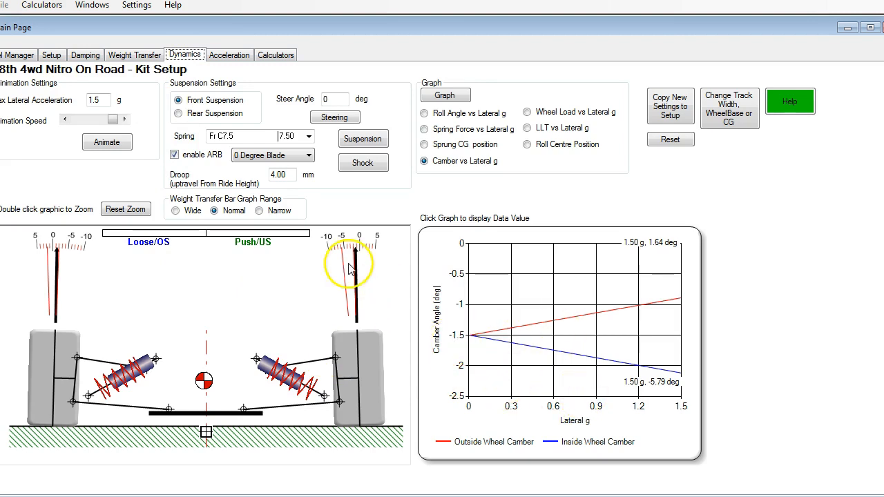
Show rear suspension camber, reading -2.69 deg outside and -3.48 deg inside at 1.5 g
click(178, 113)
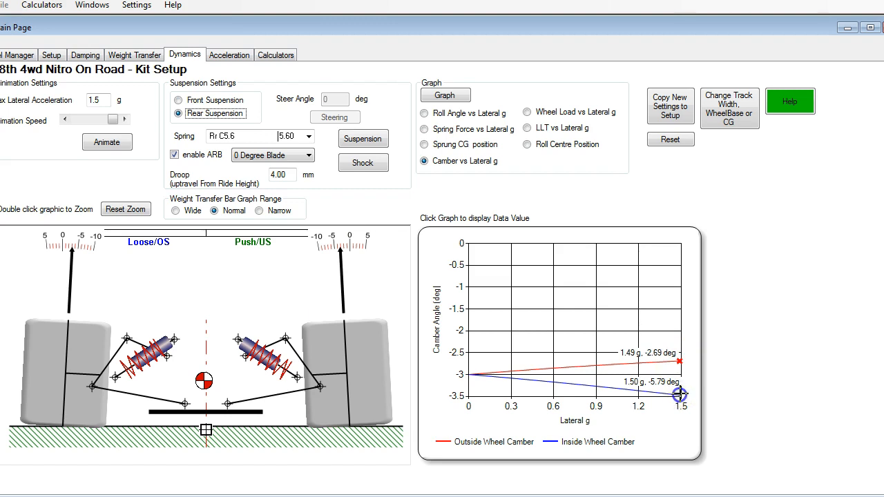
click(657, 398)
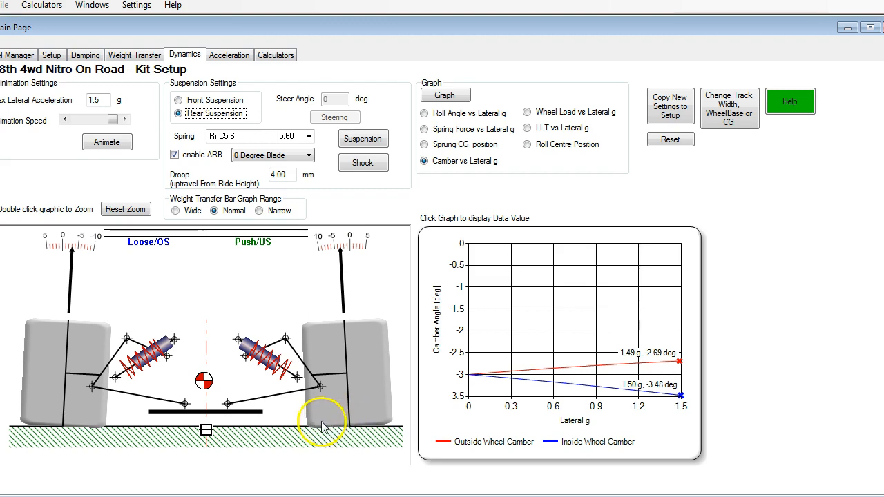
mouse_move(372, 434)
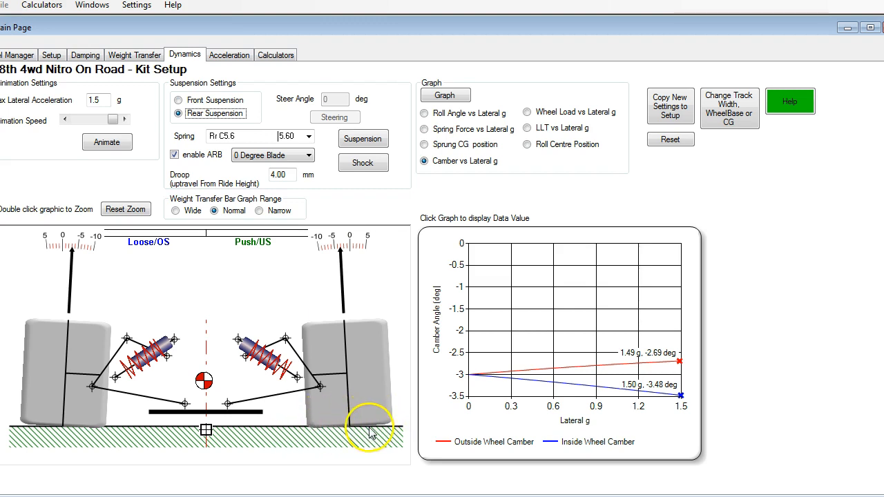
mouse_move(344, 447)
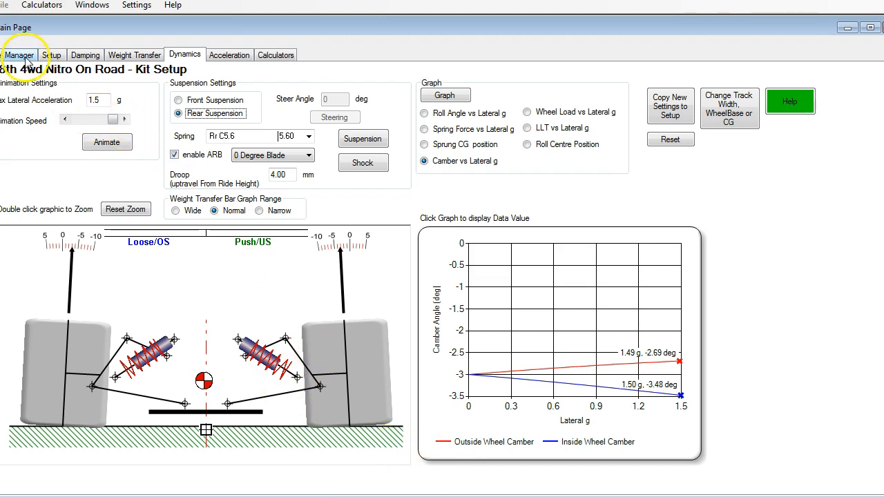
Go back to the Car Manager page with the Nitro On Road car still loaded
click(25, 53)
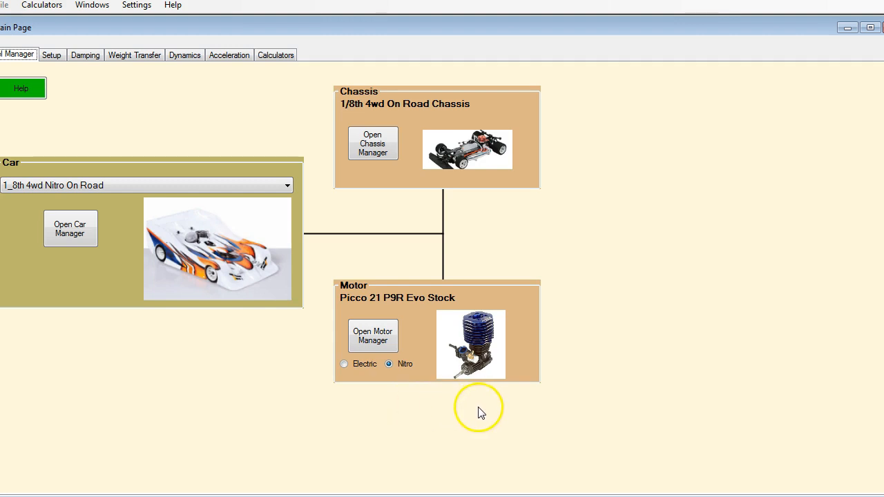
mouse_move(515, 431)
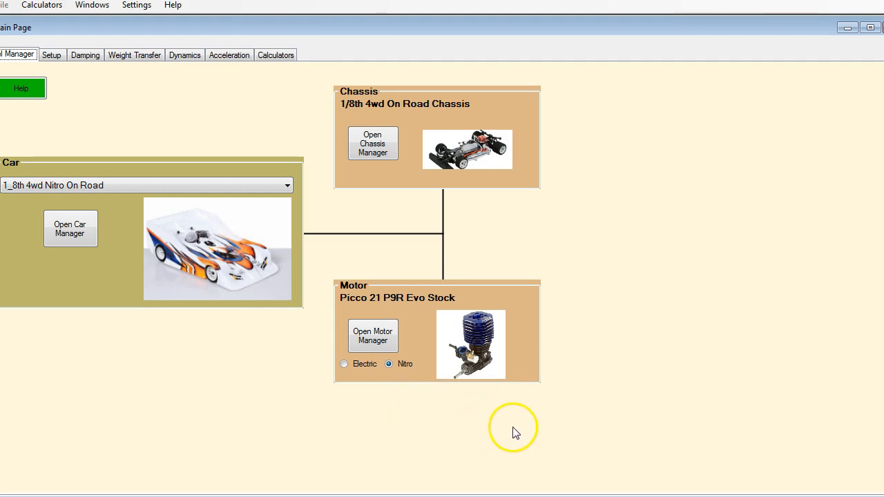